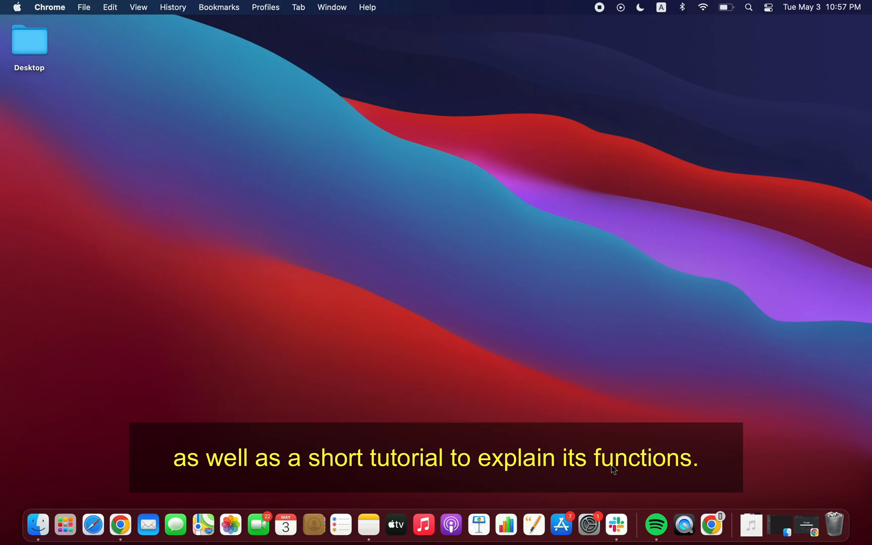
Browse to okiolabs.com's Download page and start the Mac Camera Control download
{"action": "left_click", "coordinate": [120, 525]}
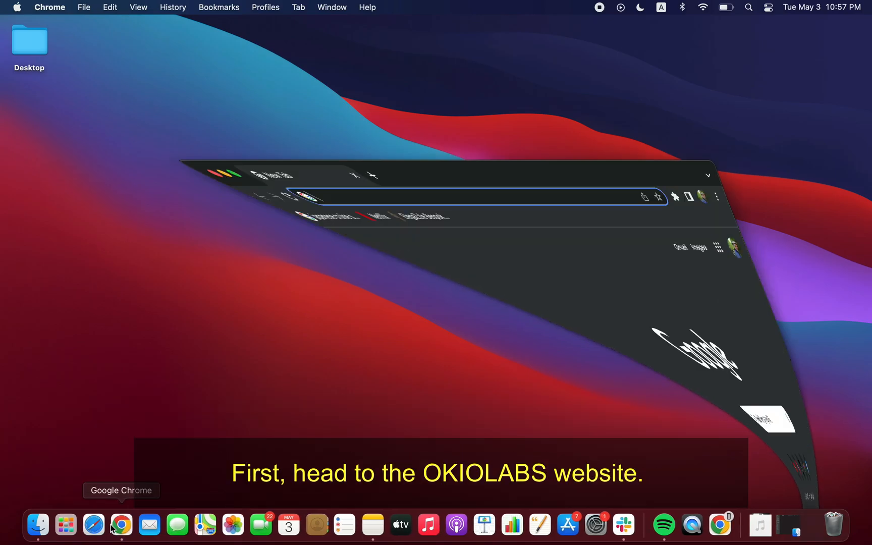
{"action": "type", "text": "okiolabs.com"}
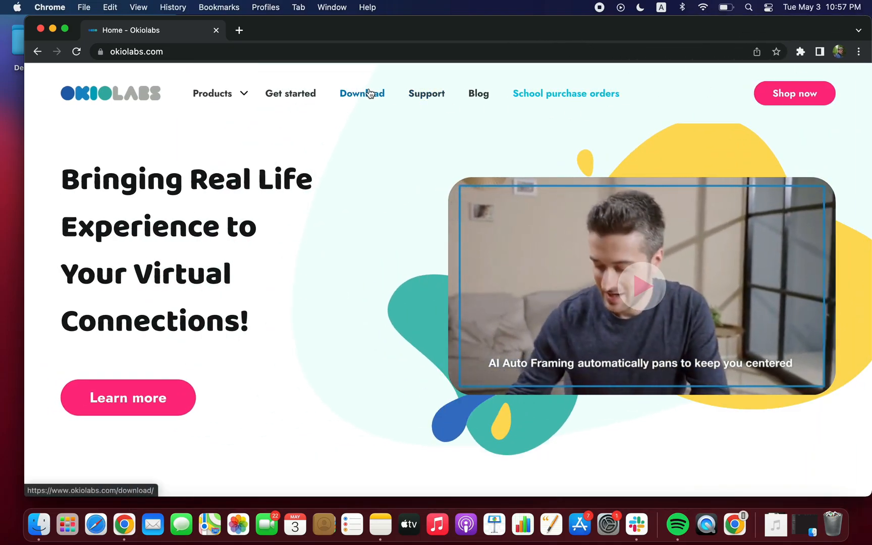
{"action": "left_click", "coordinate": [361, 93]}
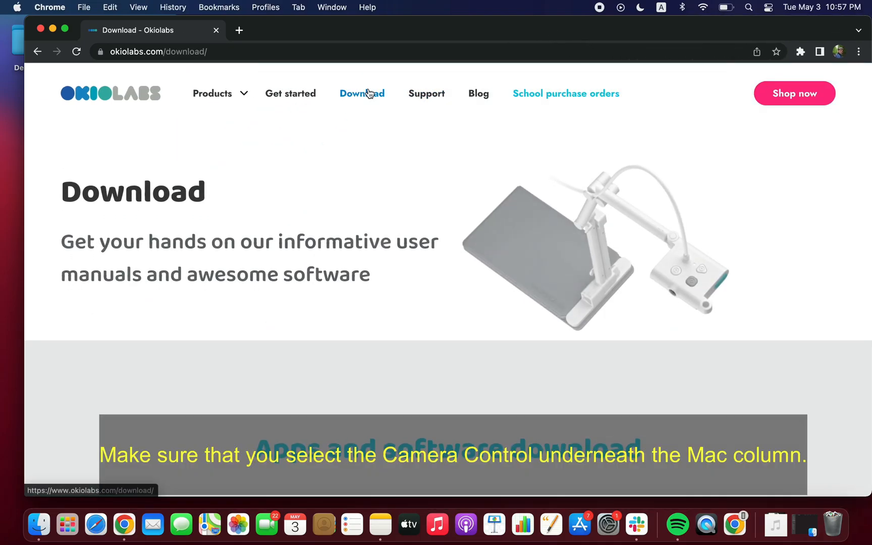
{"action": "scroll", "scroll_direction": "down", "scroll_amount": 3}
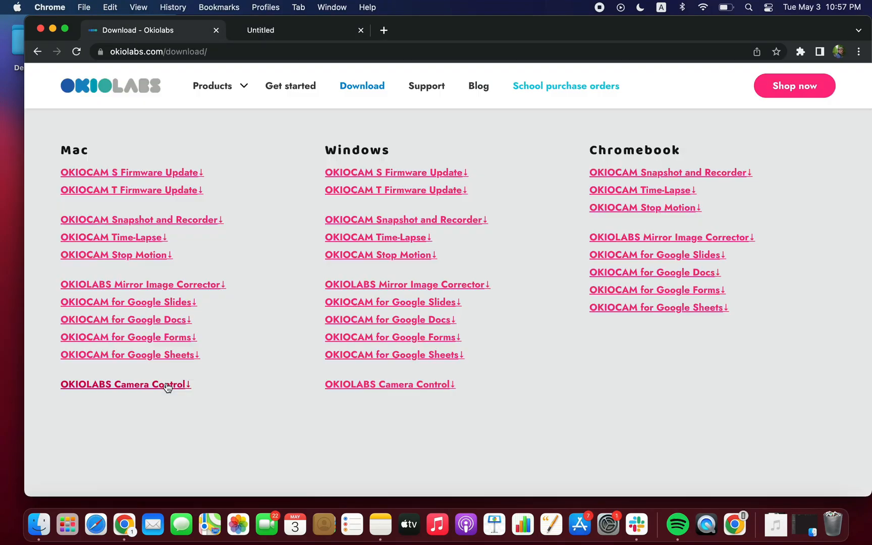
{"action": "left_click", "coordinate": [124, 384]}
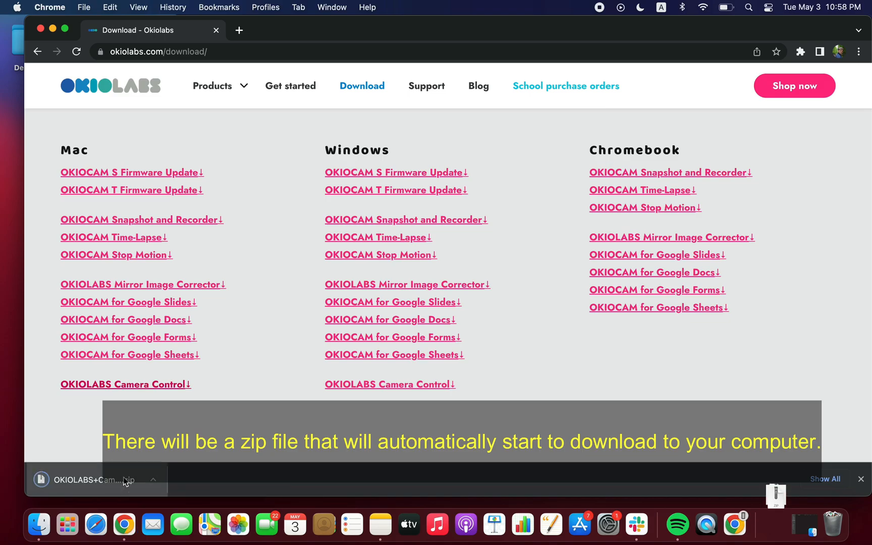
Unpack the downloaded archive and copy the app into Applications, replacing the existing copy
{"action": "left_click", "coordinate": [95, 481]}
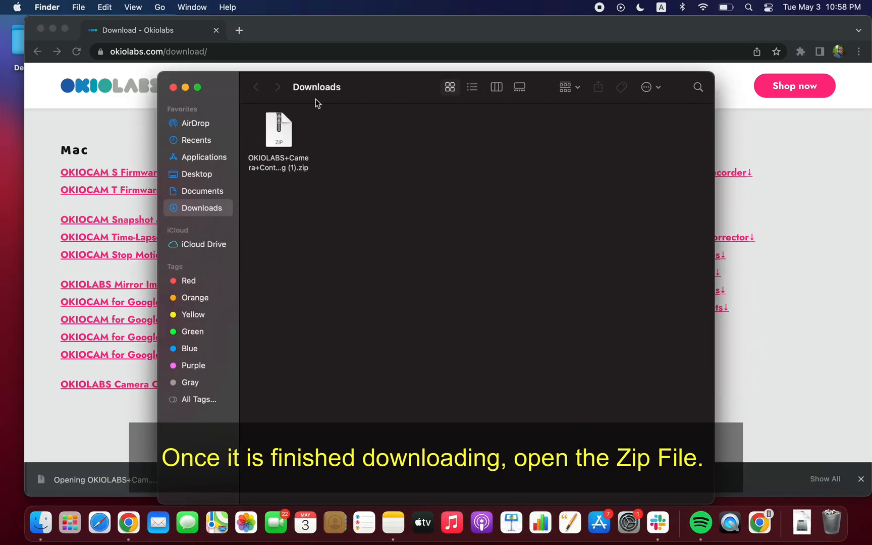
{"action": "double_click", "coordinate": [278, 130]}
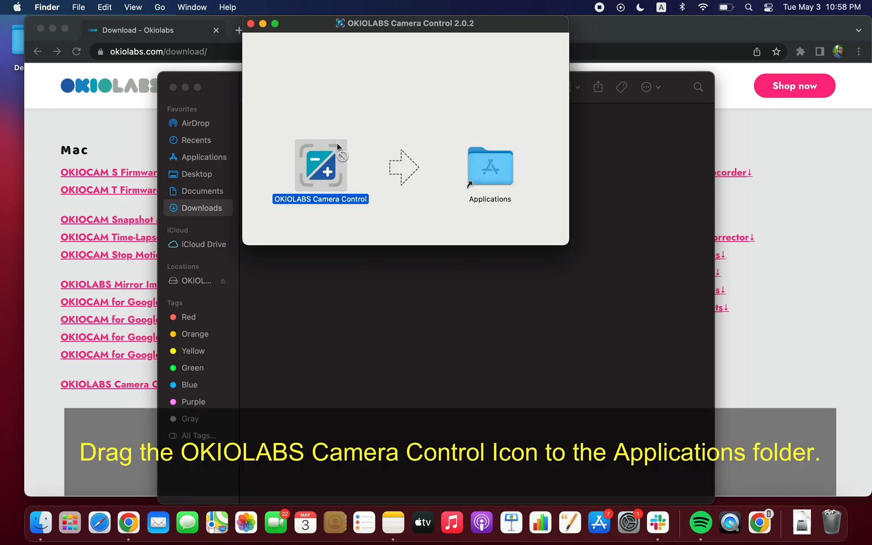
{"action": "left_click_drag", "start_coordinate": [320, 166], "coordinate": [489, 166]}
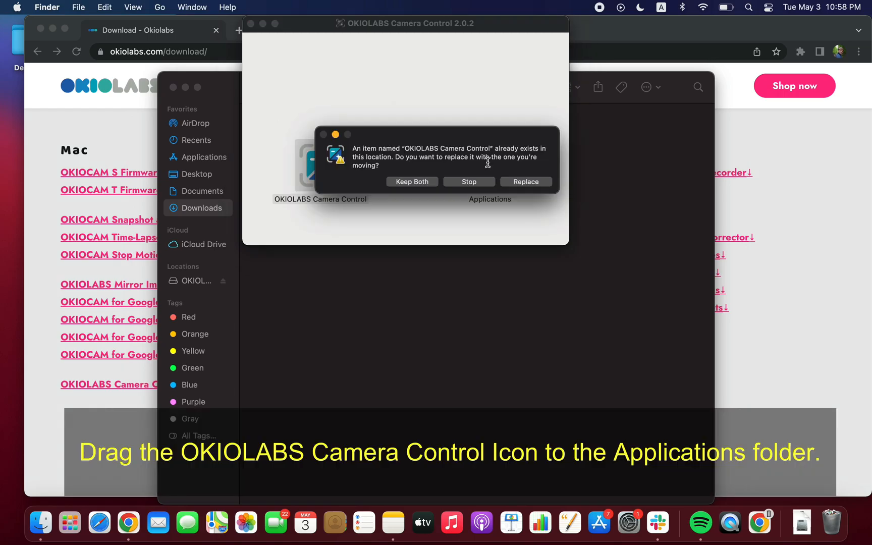
{"action": "left_click", "coordinate": [525, 182]}
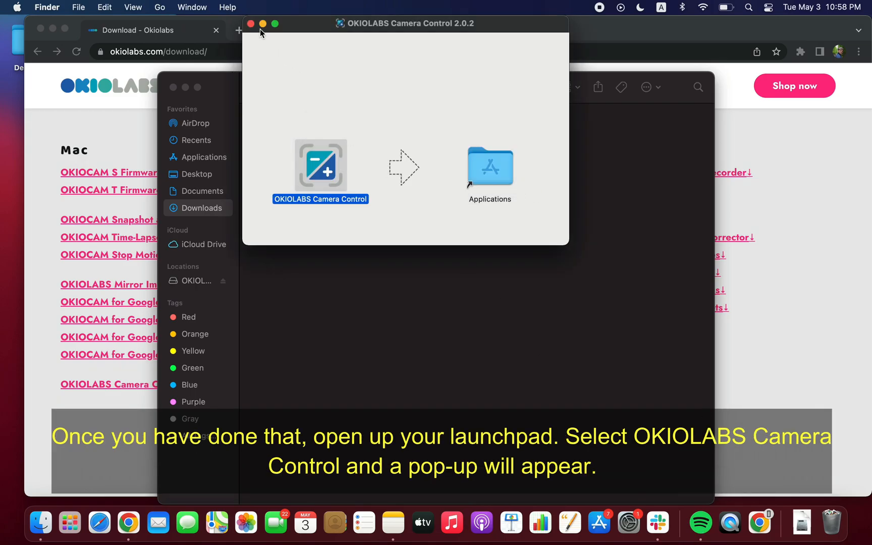
Launch OKIOLABS Camera Control and accept the first-launch security confirmation
{"action": "left_click", "coordinate": [70, 522]}
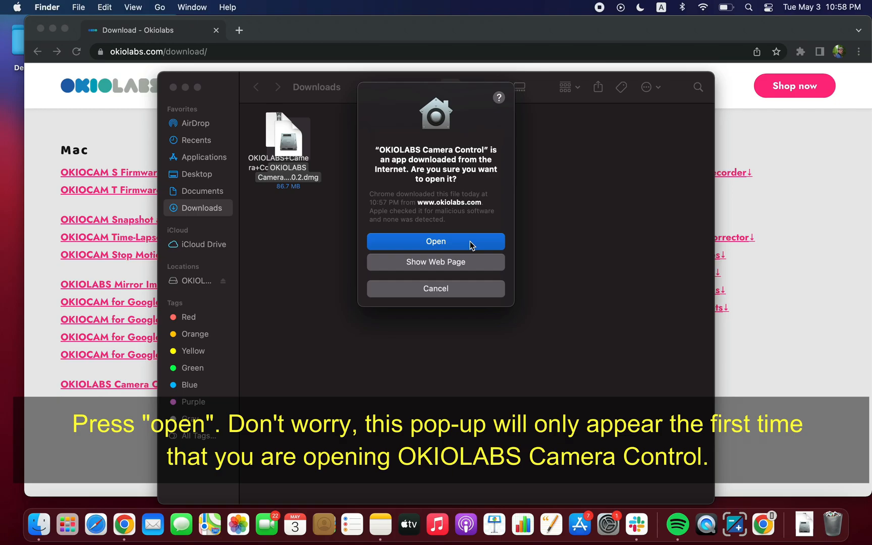
{"action": "left_click", "coordinate": [435, 242]}
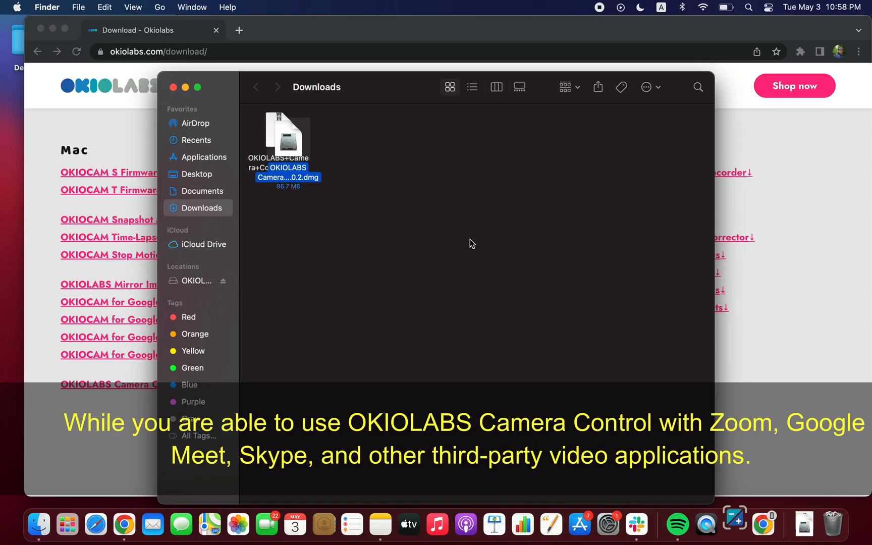
Place the Camera Control window on the right and load meet.google.com in a new tab
{"action": "left_click", "coordinate": [472, 243]}
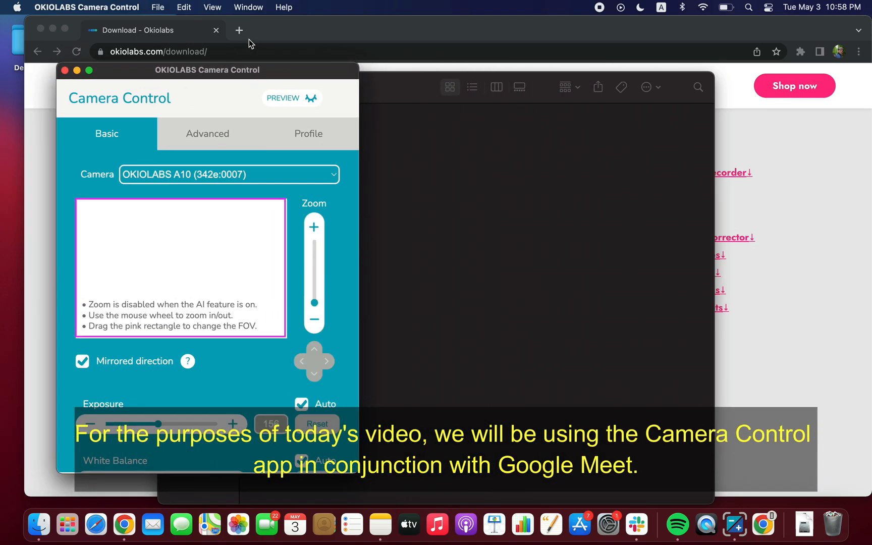
{"action": "left_click", "coordinate": [238, 30]}
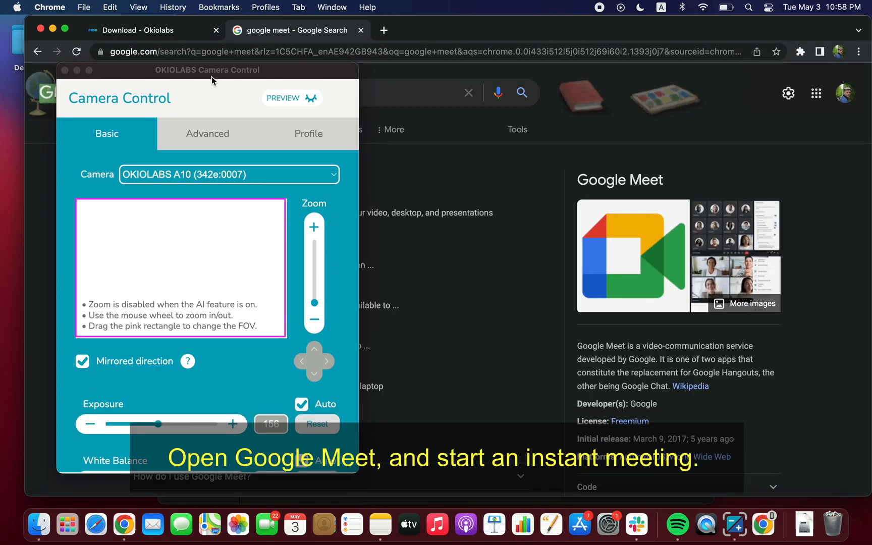
{"action": "left_click_drag", "start_coordinate": [208, 69], "coordinate": [800, 67]}
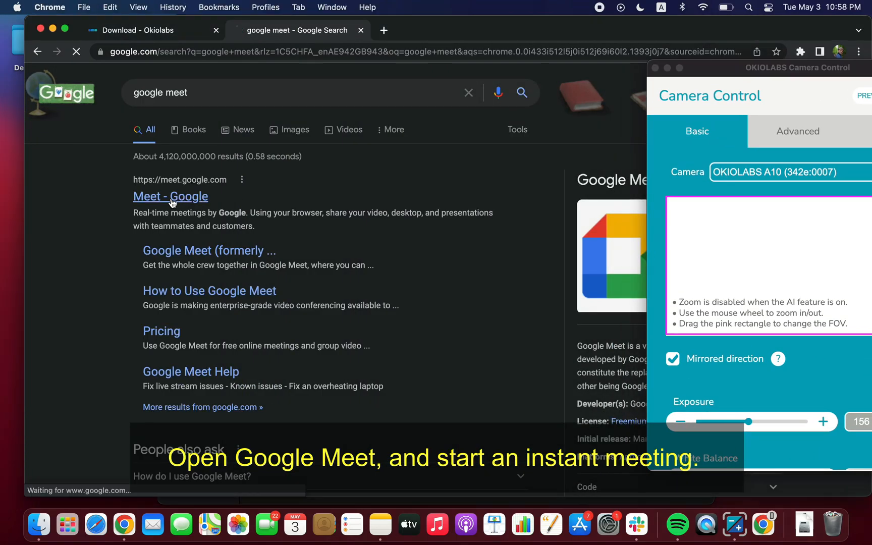
{"action": "left_click", "coordinate": [170, 197]}
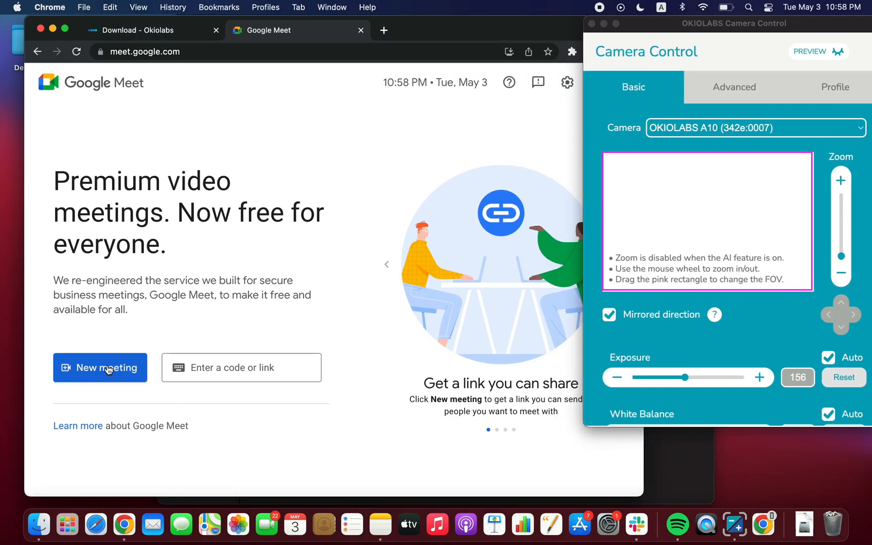
Start an instant Google Meet meeting and view its settings with the A10 camera feed
{"action": "left_click", "coordinate": [100, 368]}
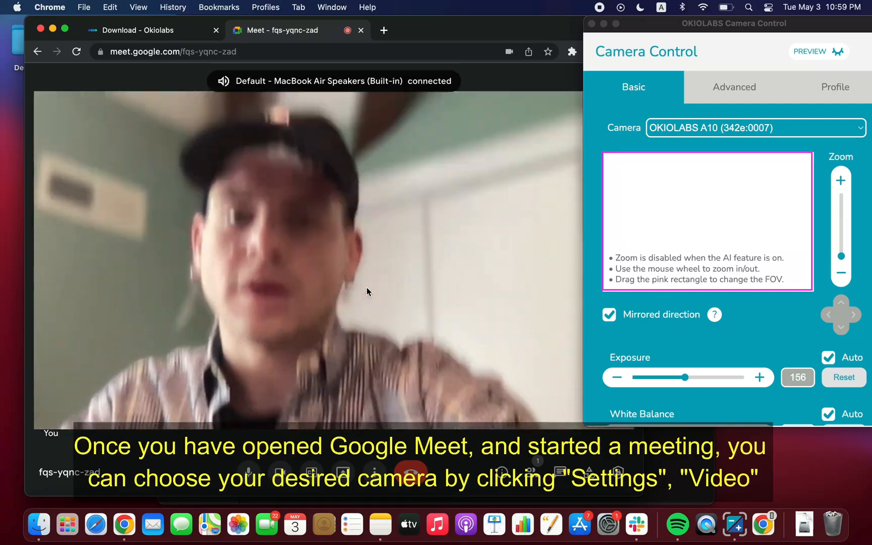
{"action": "left_click", "coordinate": [374, 474]}
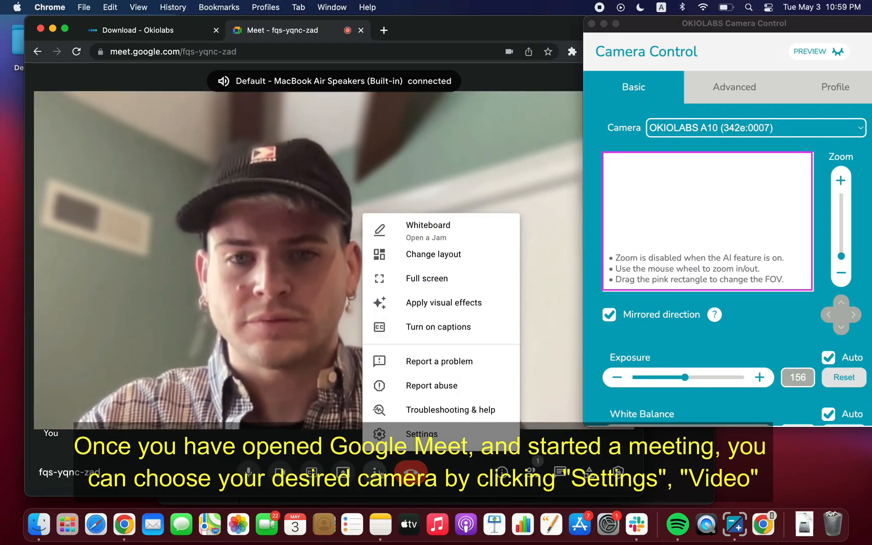
{"action": "left_click", "coordinate": [422, 434]}
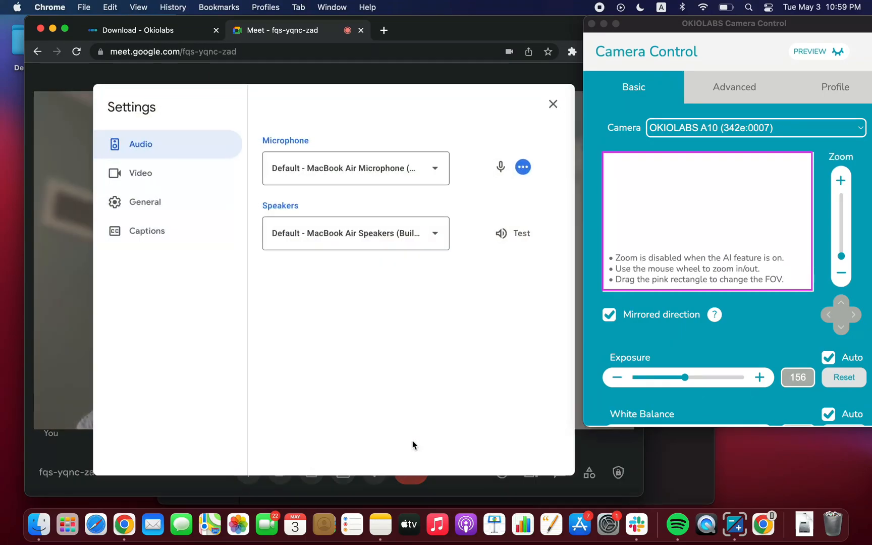
{"action": "left_click", "coordinate": [139, 172]}
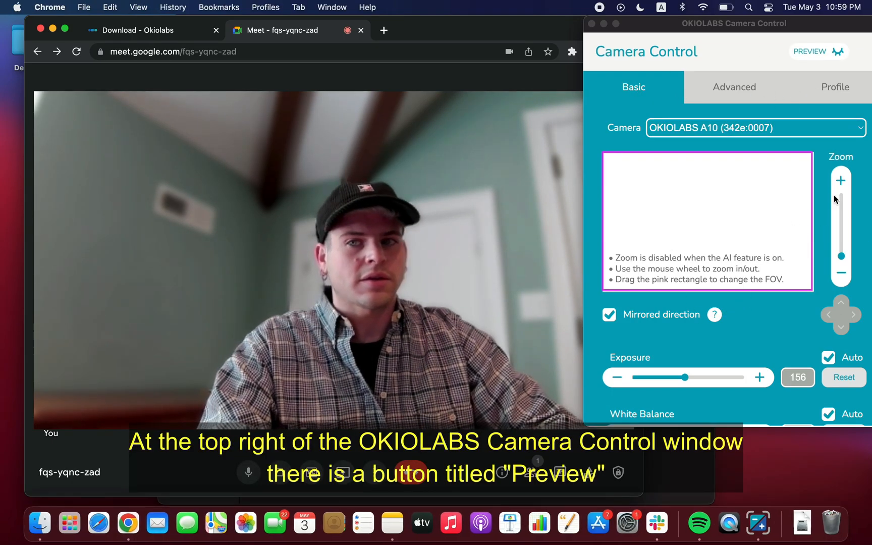
With Mirrored direction on, zoom in slightly, reframe the FOV box and pan it left
{"action": "left_click", "coordinate": [811, 51]}
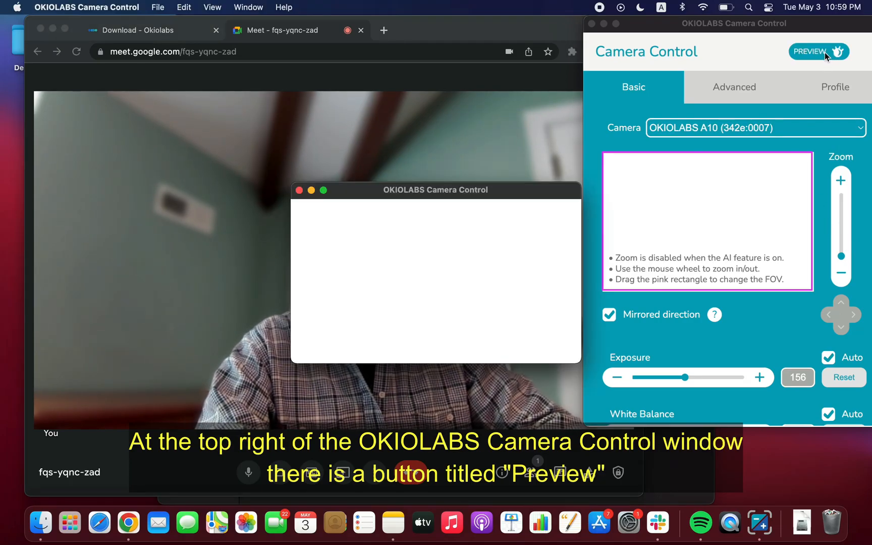
{"action": "left_click", "coordinate": [810, 51]}
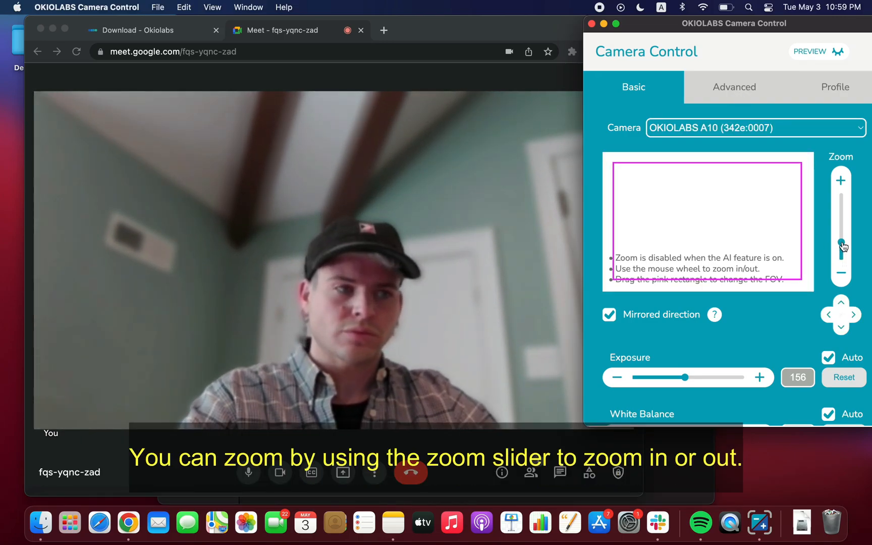
{"action": "left_click_drag", "start_coordinate": [841, 245], "coordinate": [841, 228]}
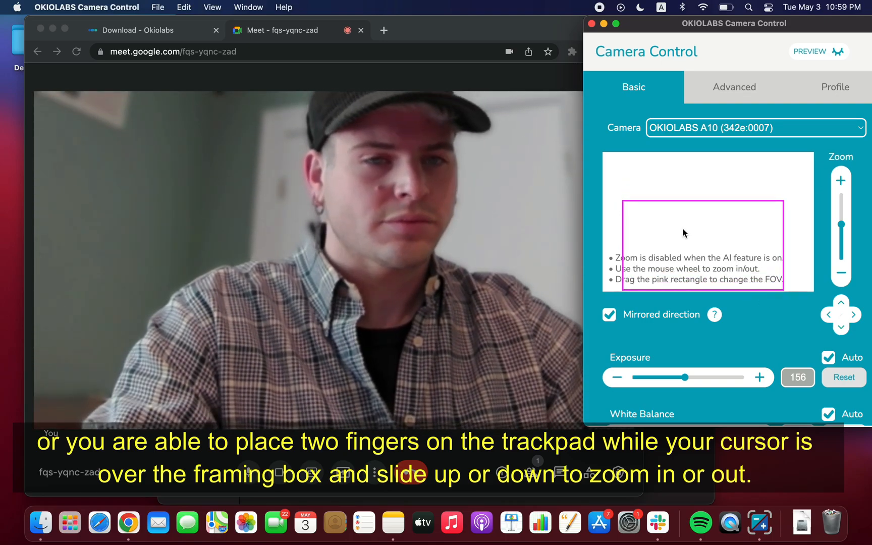
{"action": "left_click_drag", "start_coordinate": [685, 233], "coordinate": [706, 213]}
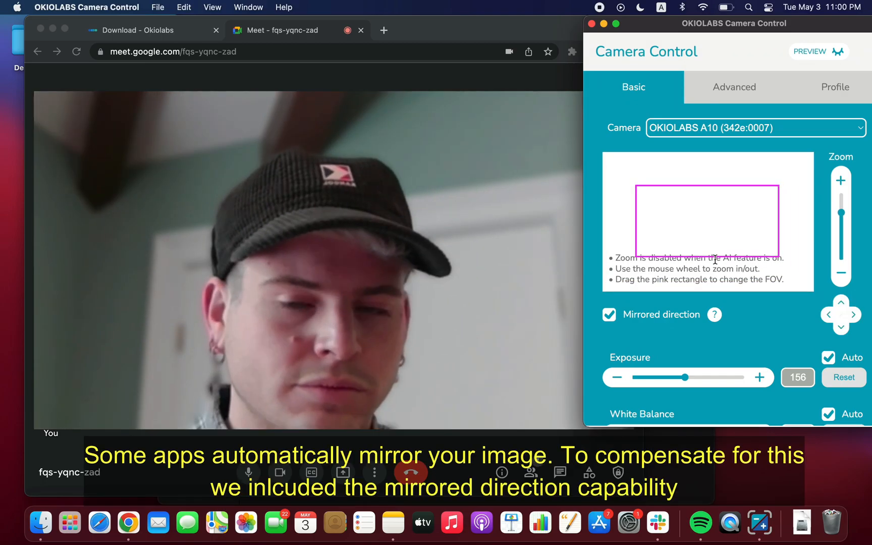
{"action": "left_click", "coordinate": [828, 315]}
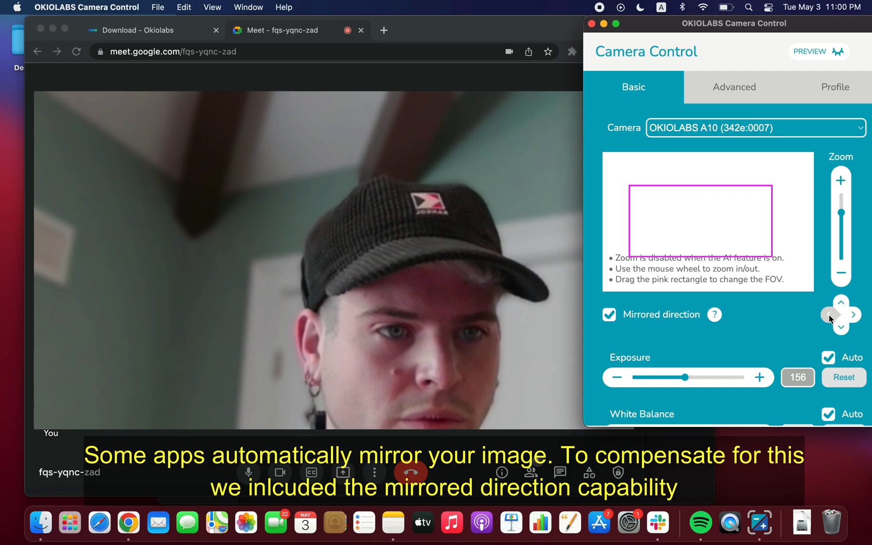
Switch exposure from Auto to a manual value of 246
{"action": "scroll", "scroll_direction": "down", "scroll_amount": 3}
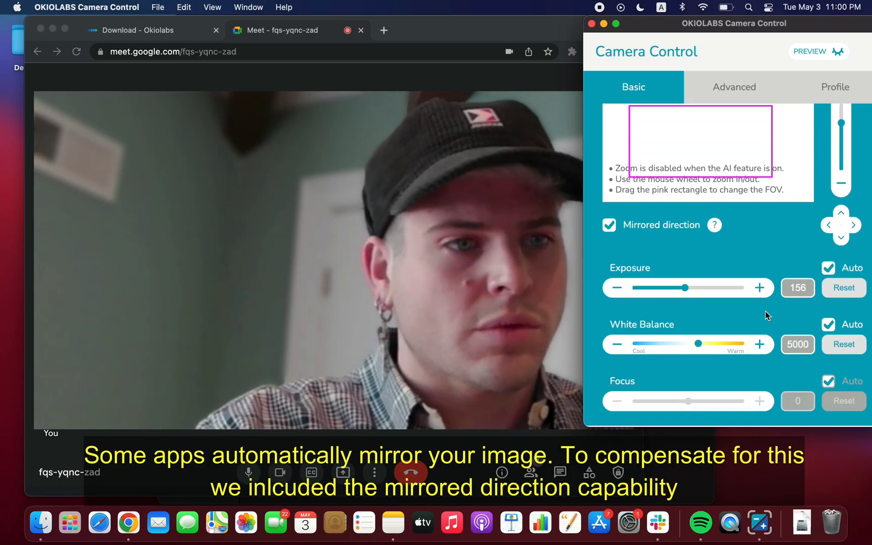
{"action": "left_click", "coordinate": [829, 268]}
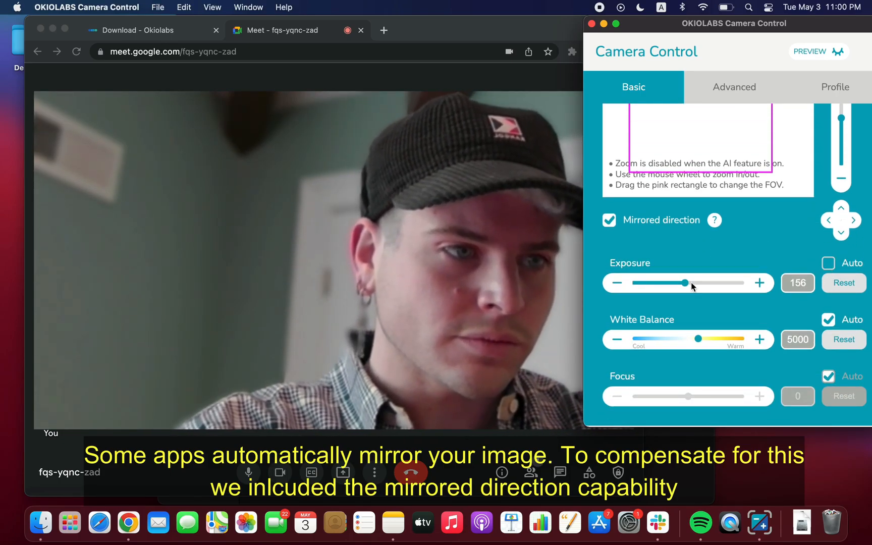
{"action": "left_click_drag", "start_coordinate": [684, 282], "coordinate": [715, 283]}
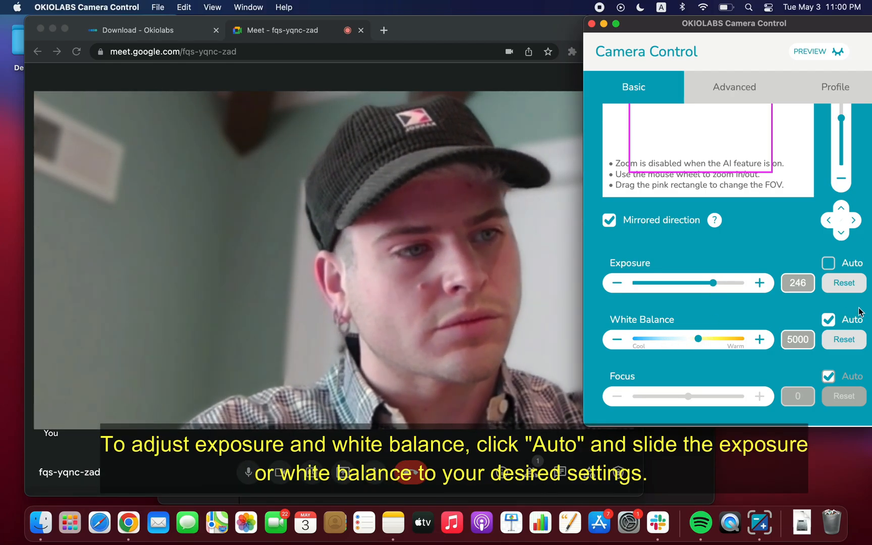
Try a warmer manual white balance around 5451, then reset it back to automatic
{"action": "left_click", "coordinate": [829, 319]}
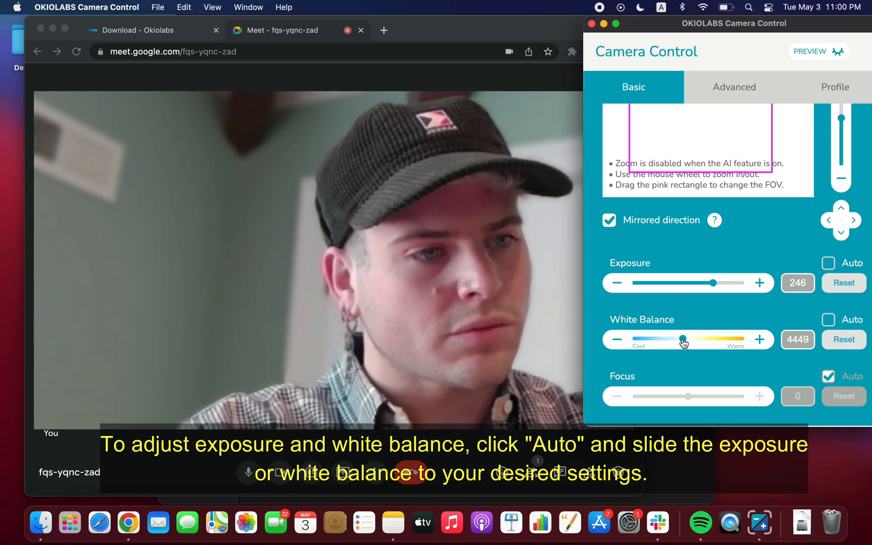
{"action": "left_click_drag", "start_coordinate": [683, 339], "coordinate": [711, 340]}
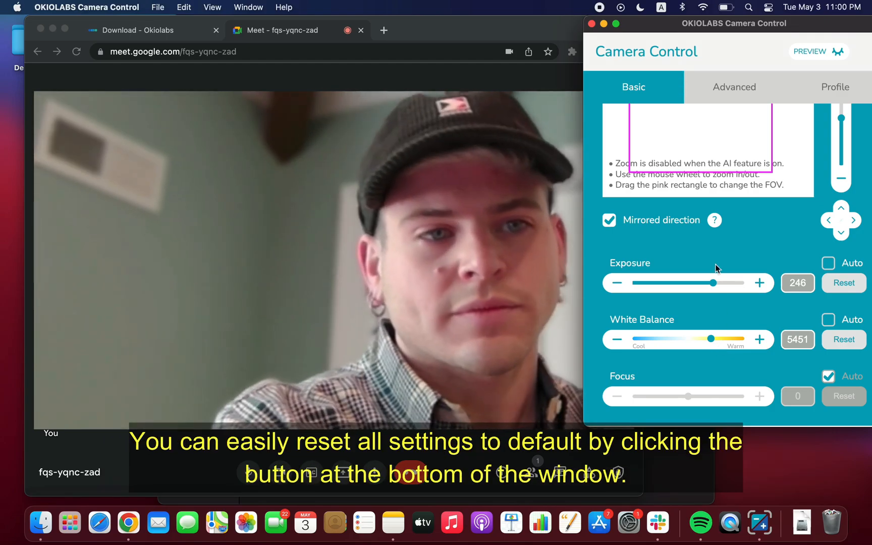
{"action": "scroll", "scroll_direction": "down", "scroll_amount": 3}
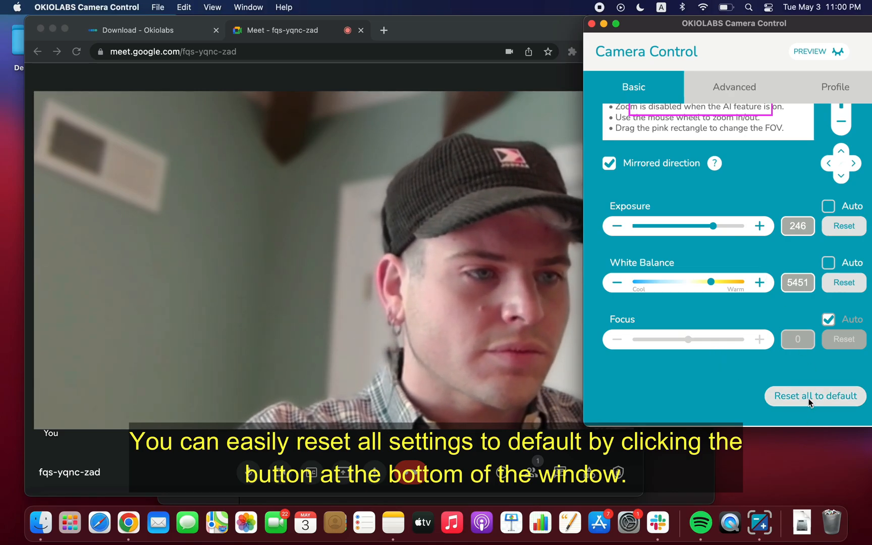
{"action": "left_click", "coordinate": [814, 396]}
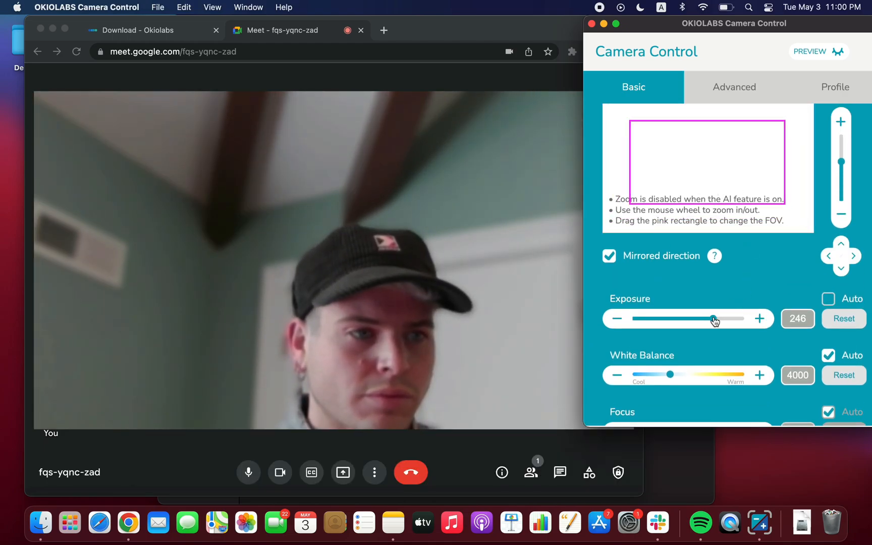
In Advanced settings raise gain to 5276 and sharpness to 4886
{"action": "left_click", "coordinate": [734, 87]}
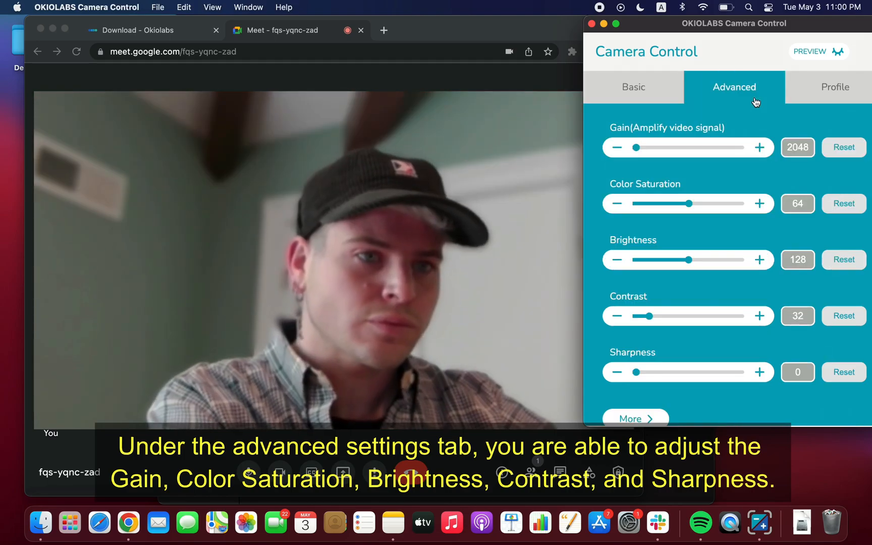
{"action": "left_click_drag", "start_coordinate": [645, 147], "coordinate": [669, 146]}
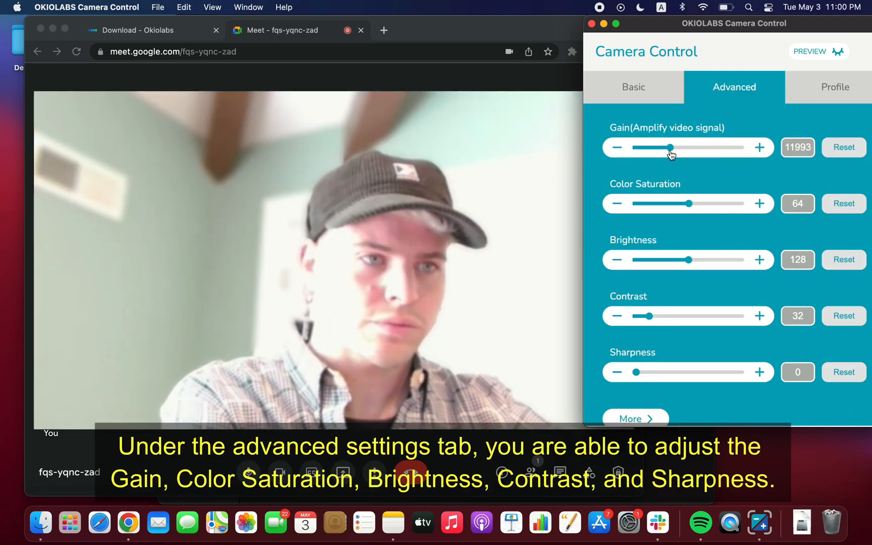
{"action": "left_click_drag", "start_coordinate": [669, 147], "coordinate": [648, 147]}
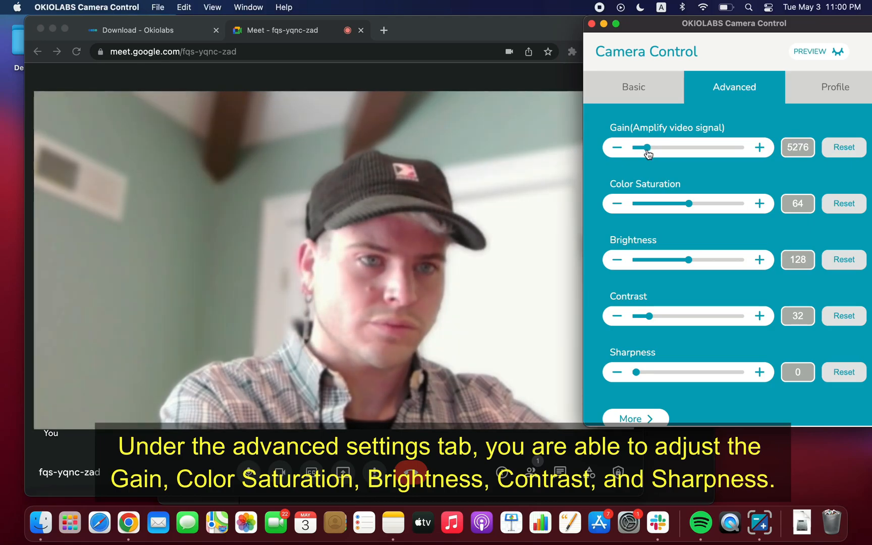
{"action": "scroll", "scroll_direction": "down", "scroll_amount": 3}
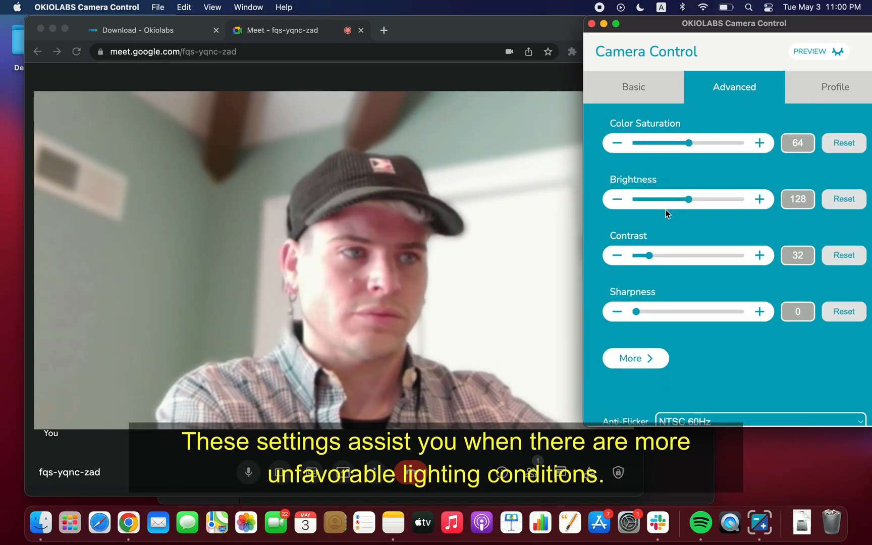
{"action": "left_click_drag", "start_coordinate": [639, 311], "coordinate": [656, 304]}
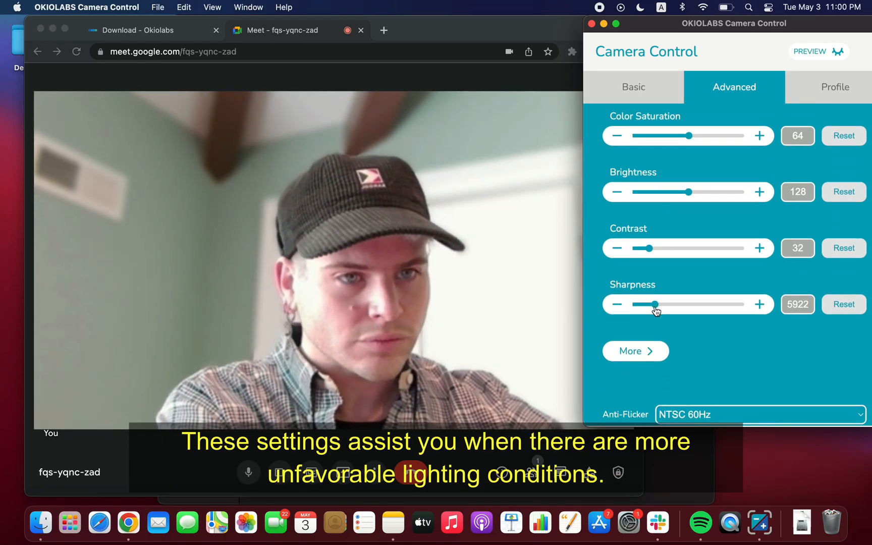
{"action": "left_click_drag", "start_coordinate": [658, 304], "coordinate": [651, 304]}
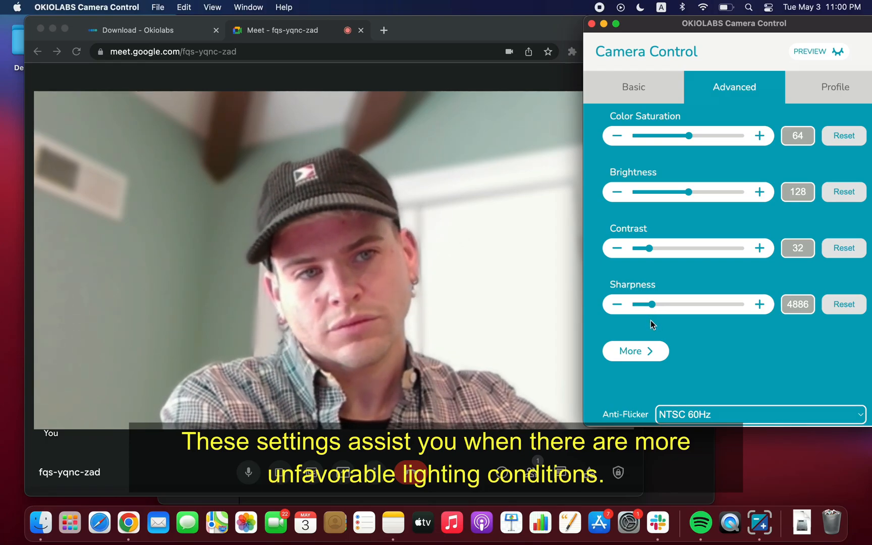
Try PAL 50Hz anti-flicker, then set it back to NTSC 60Hz
{"action": "scroll", "scroll_direction": "down", "scroll_amount": 3}
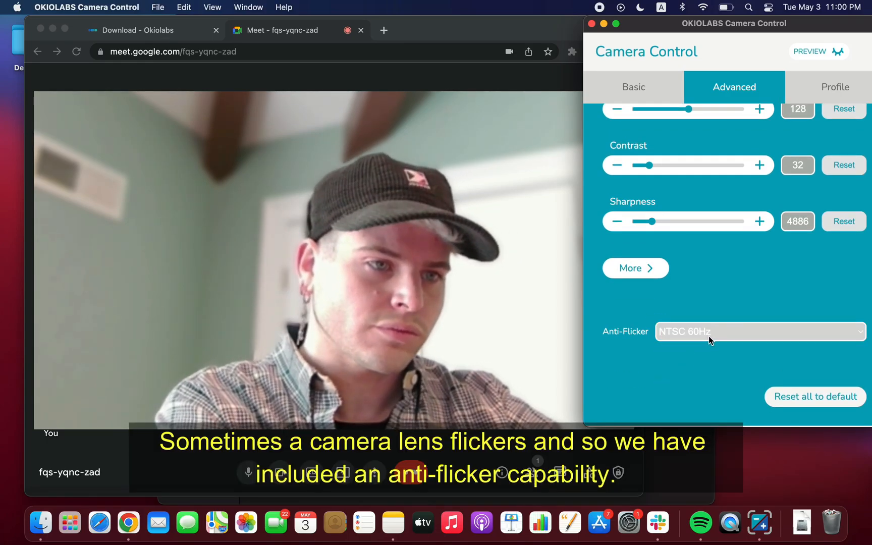
{"action": "left_click", "coordinate": [759, 331]}
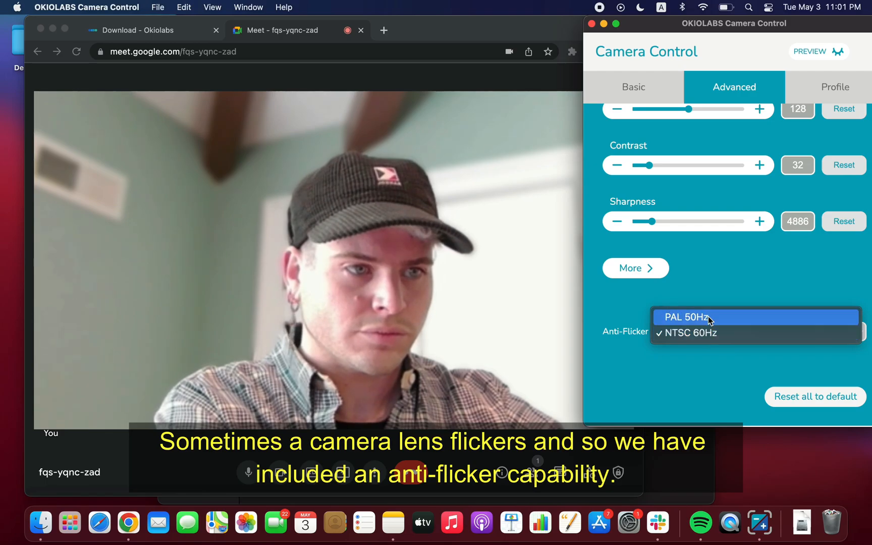
{"action": "left_click", "coordinate": [692, 317]}
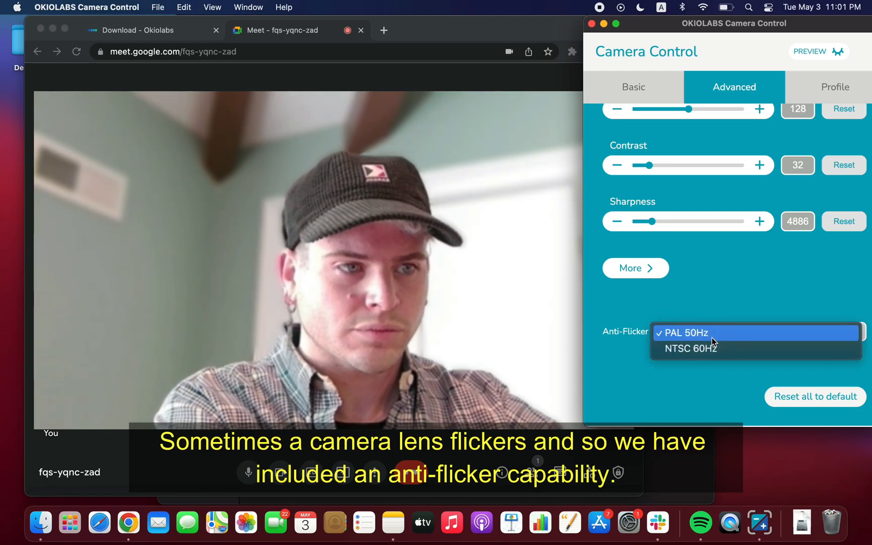
{"action": "left_click", "coordinate": [691, 349]}
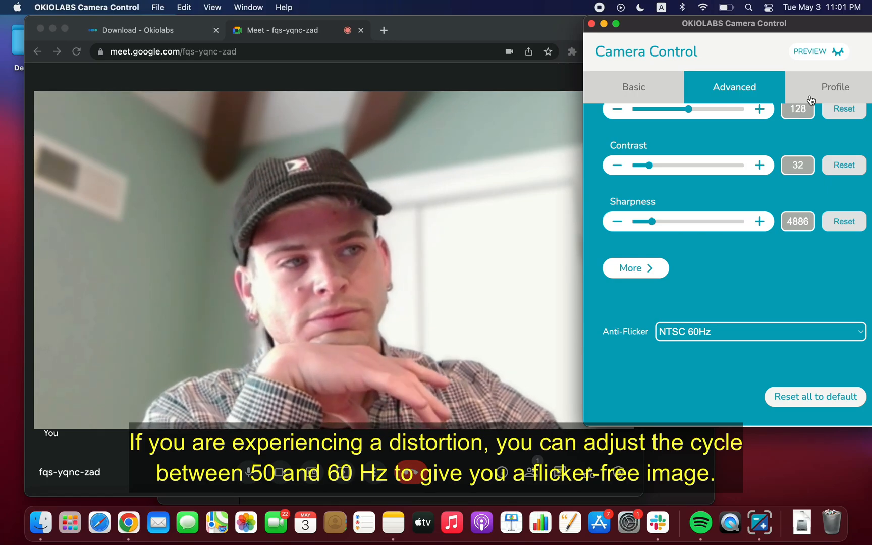
Save the current settings as a new profile named 'Ben Jones'
{"action": "left_click", "coordinate": [835, 87]}
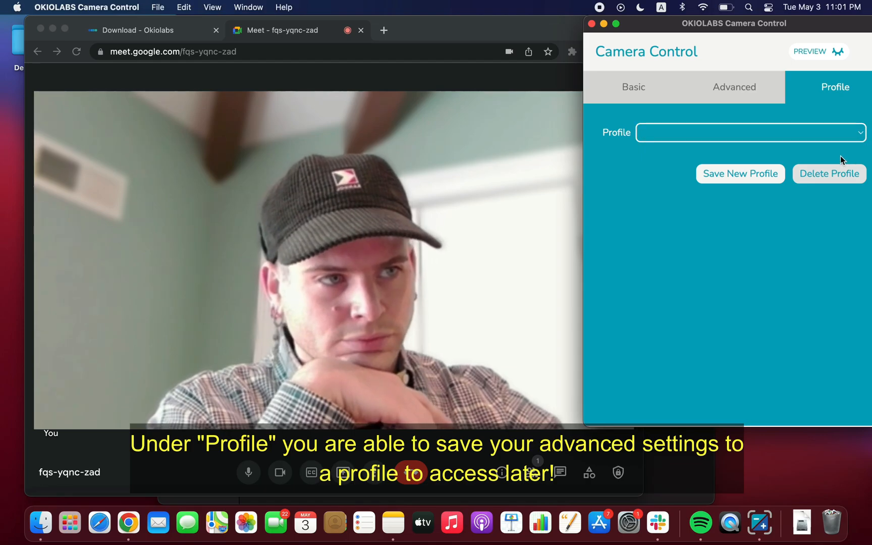
{"action": "left_click", "coordinate": [740, 174]}
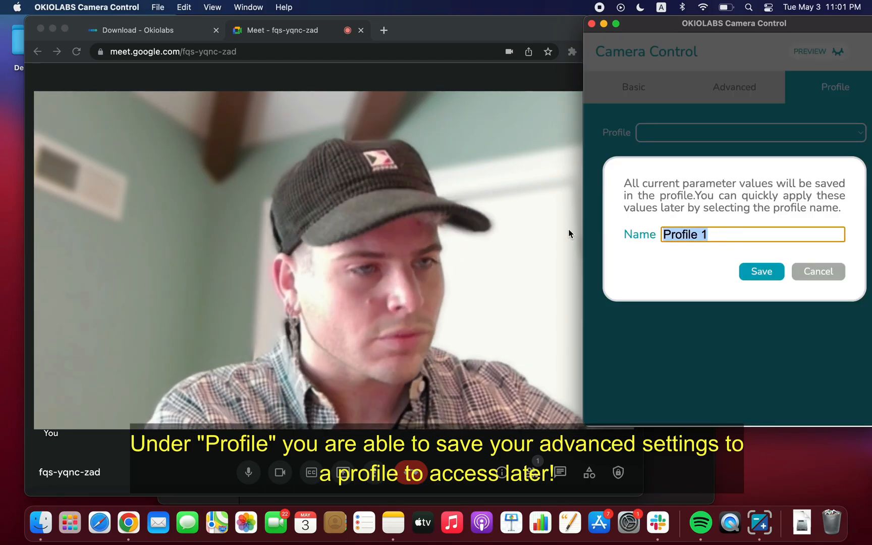
{"action": "type", "text": "Ben Jones"}
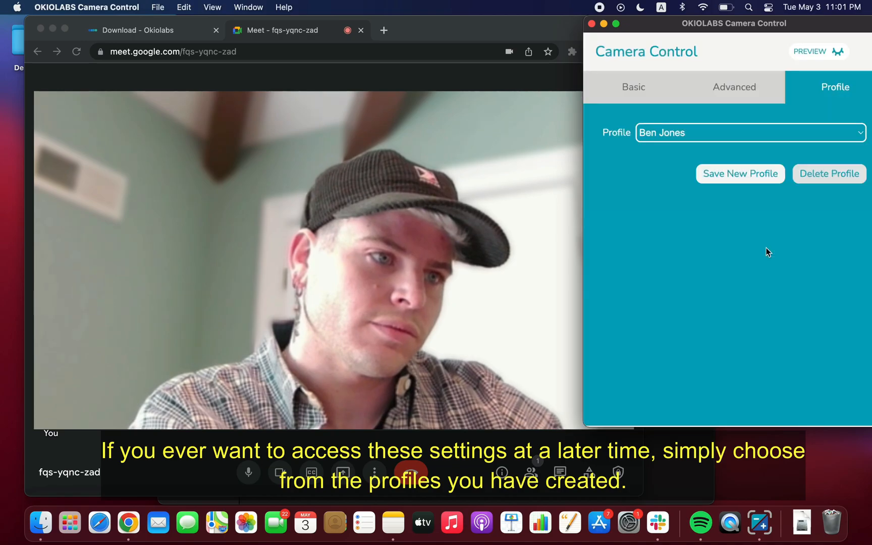
{"action": "left_click_drag", "start_coordinate": [733, 23], "coordinate": [591, 23]}
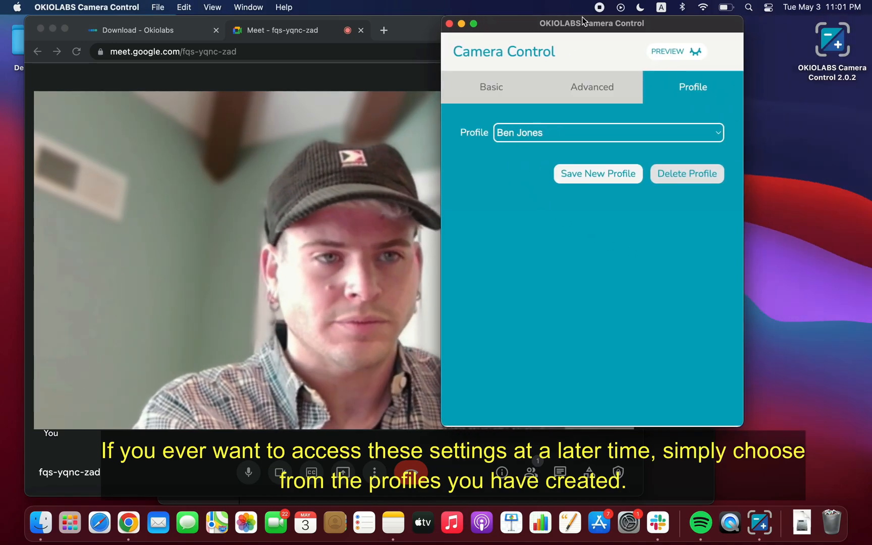